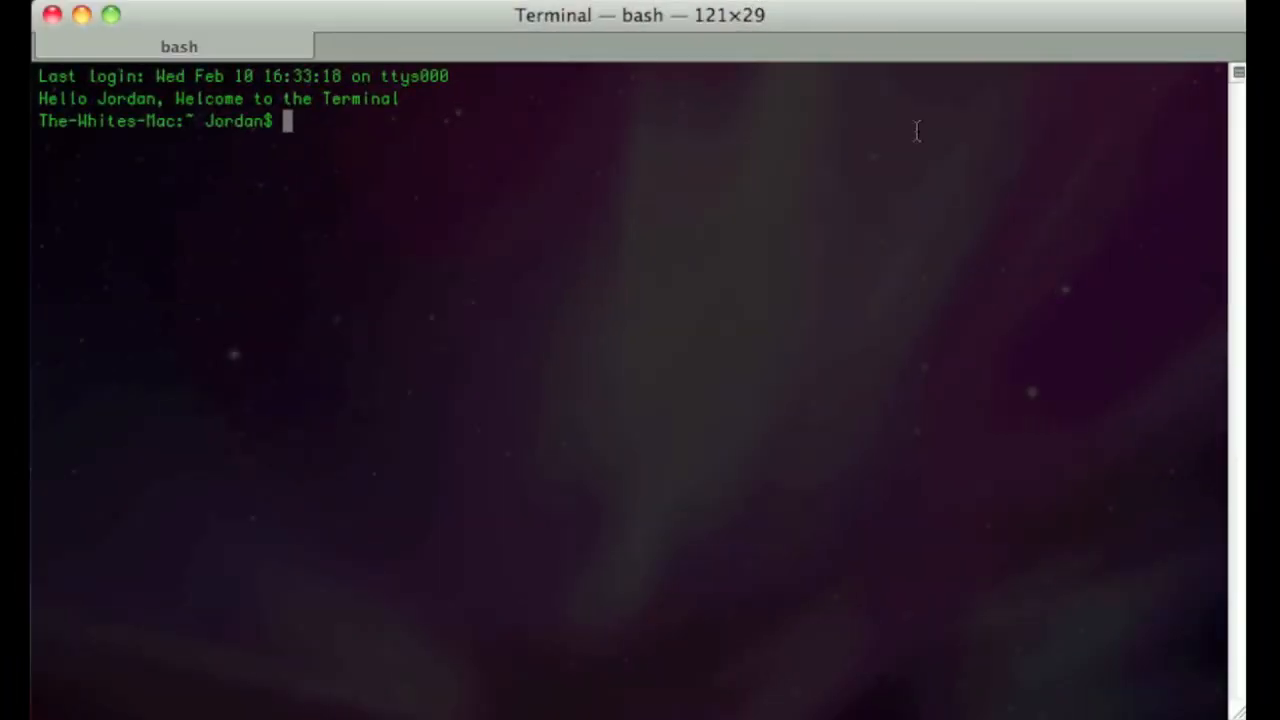
{"action": "type", "text": "sudo"}
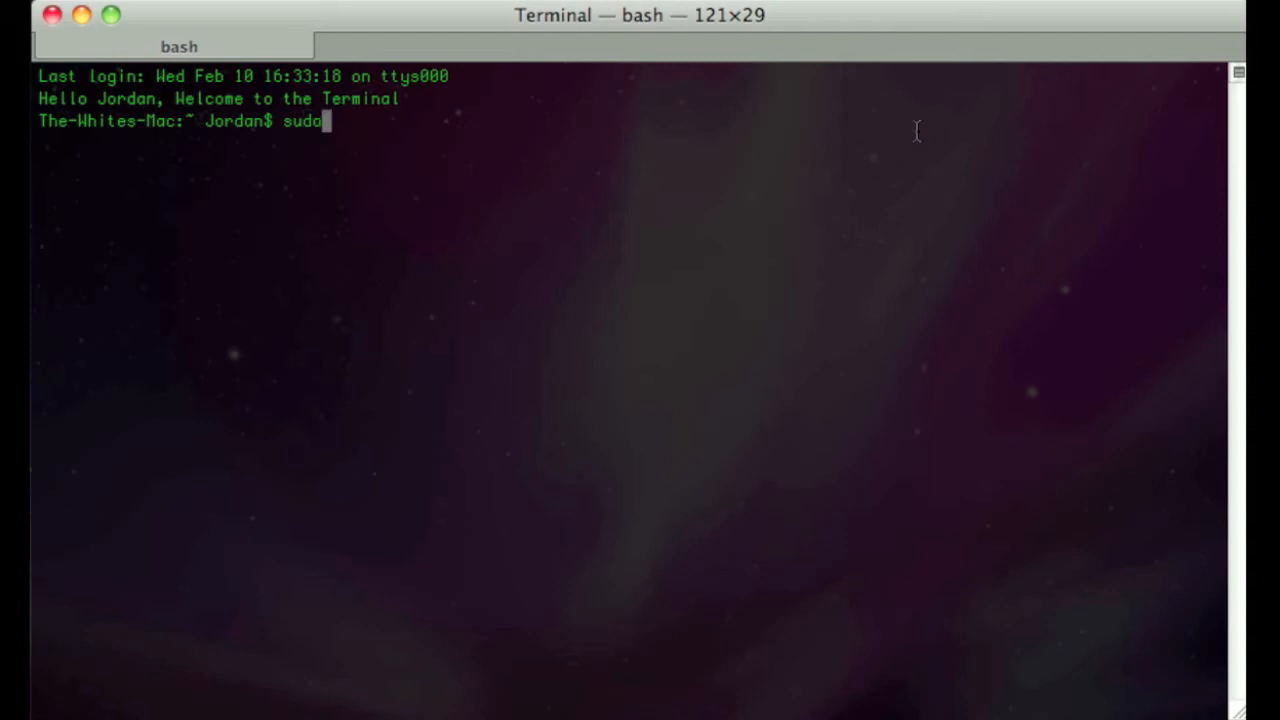
{"action": "type", "text": "defaults write"}
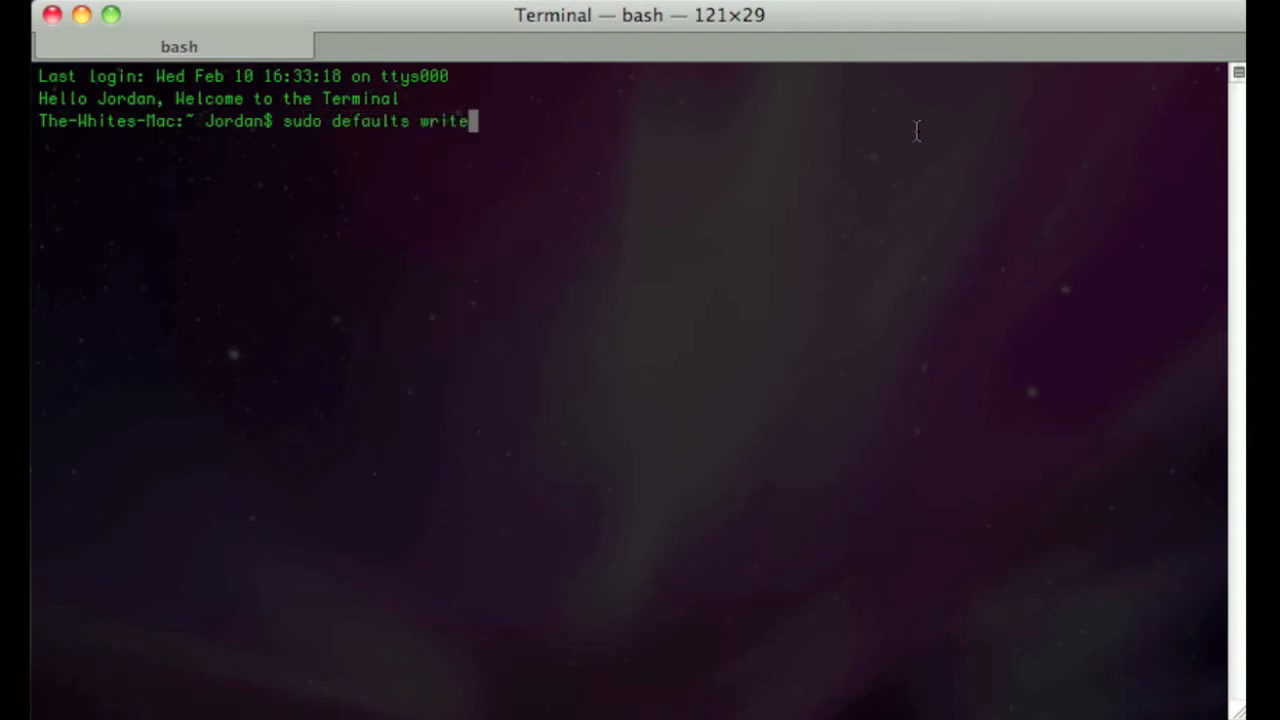
{"action": "type", "text": "/L"}
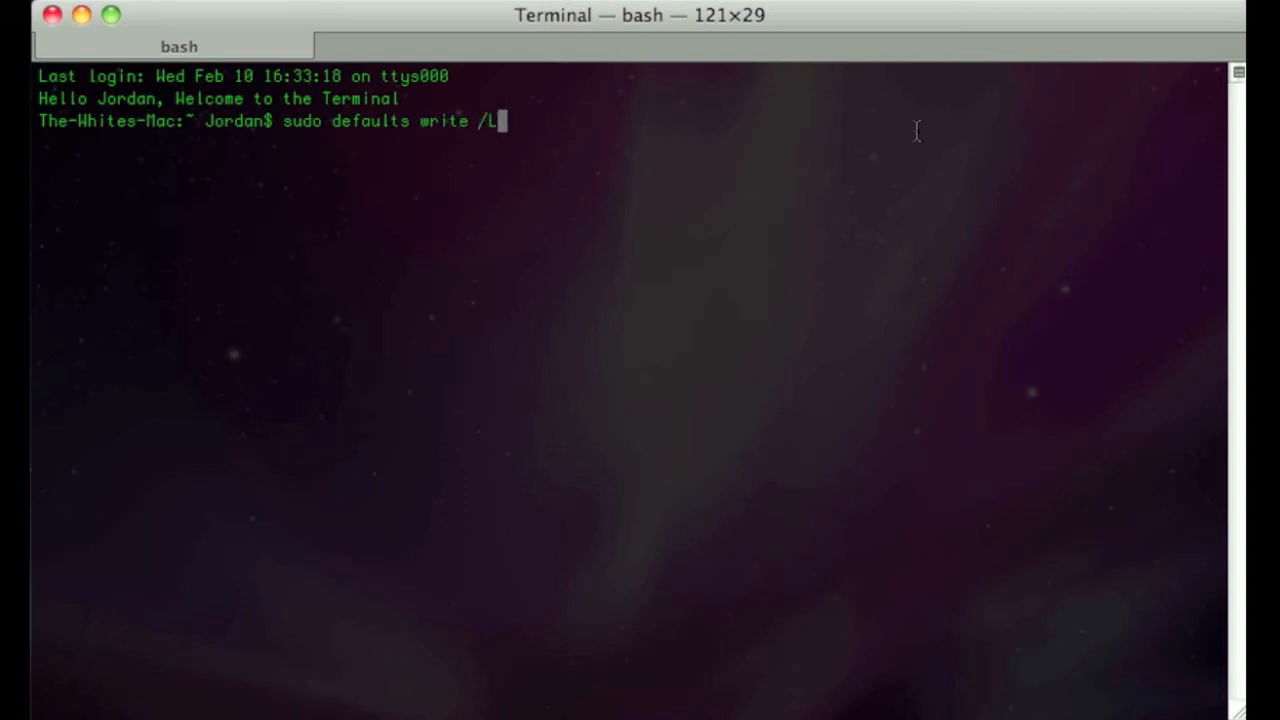
{"action": "type", "text": "ibrary"}
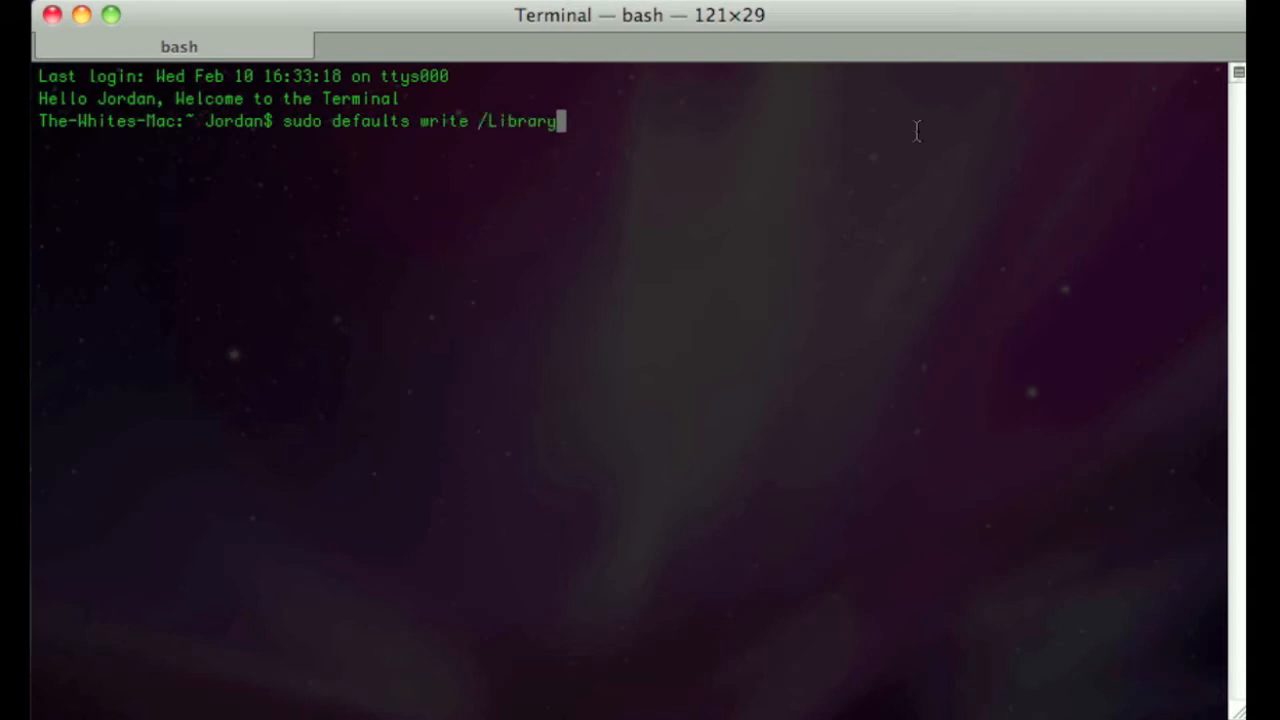
{"action": "type", "text": "/Prefer"}
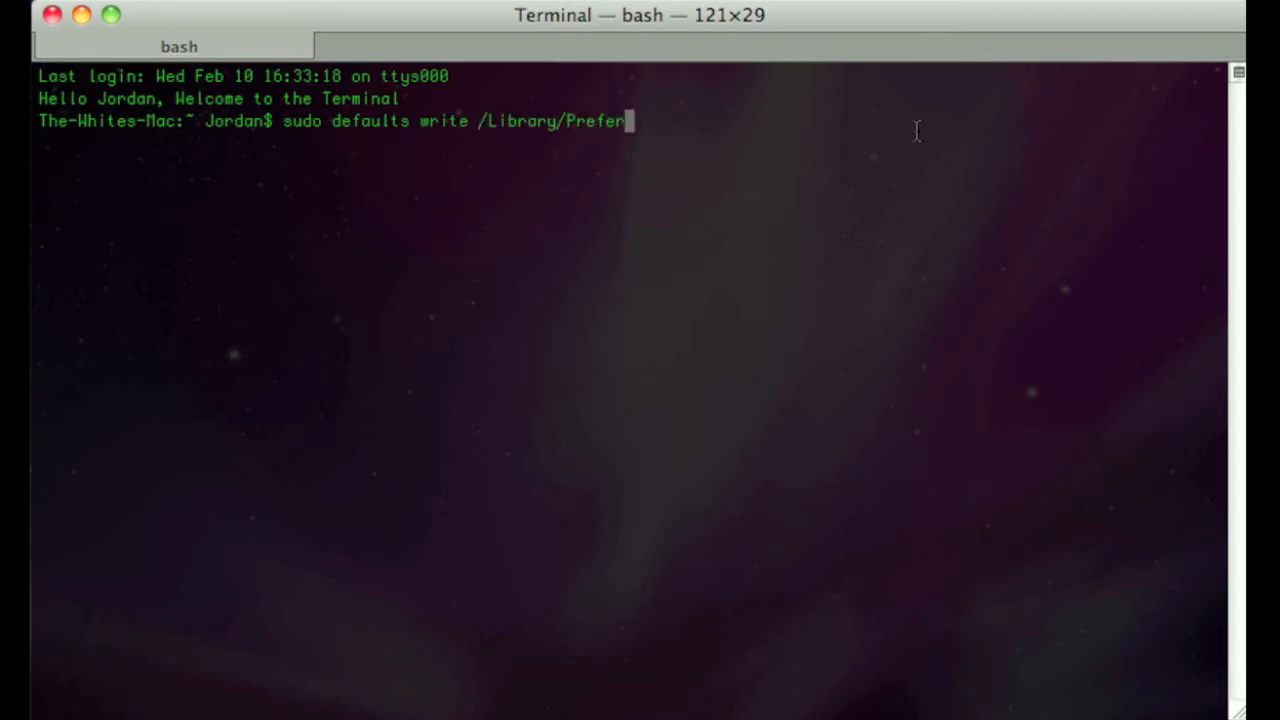
{"action": "type", "text": "ences"}
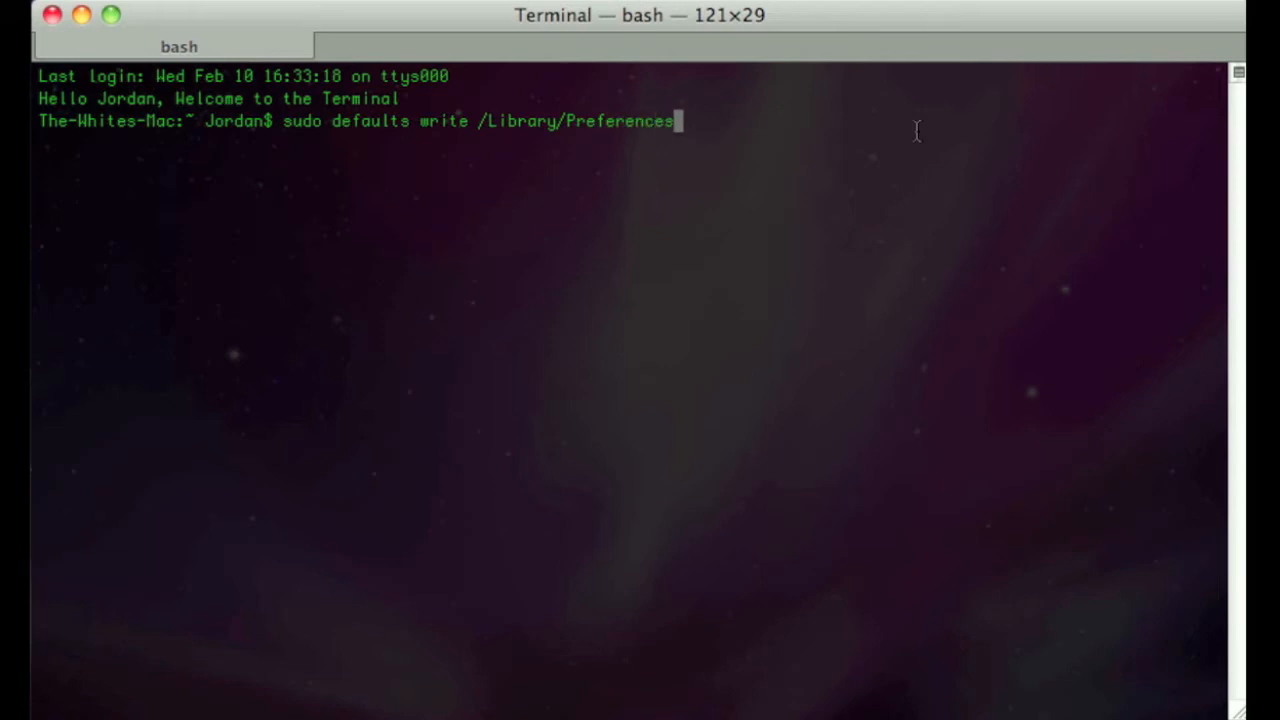
{"action": "type", "text": "/com.apple"}
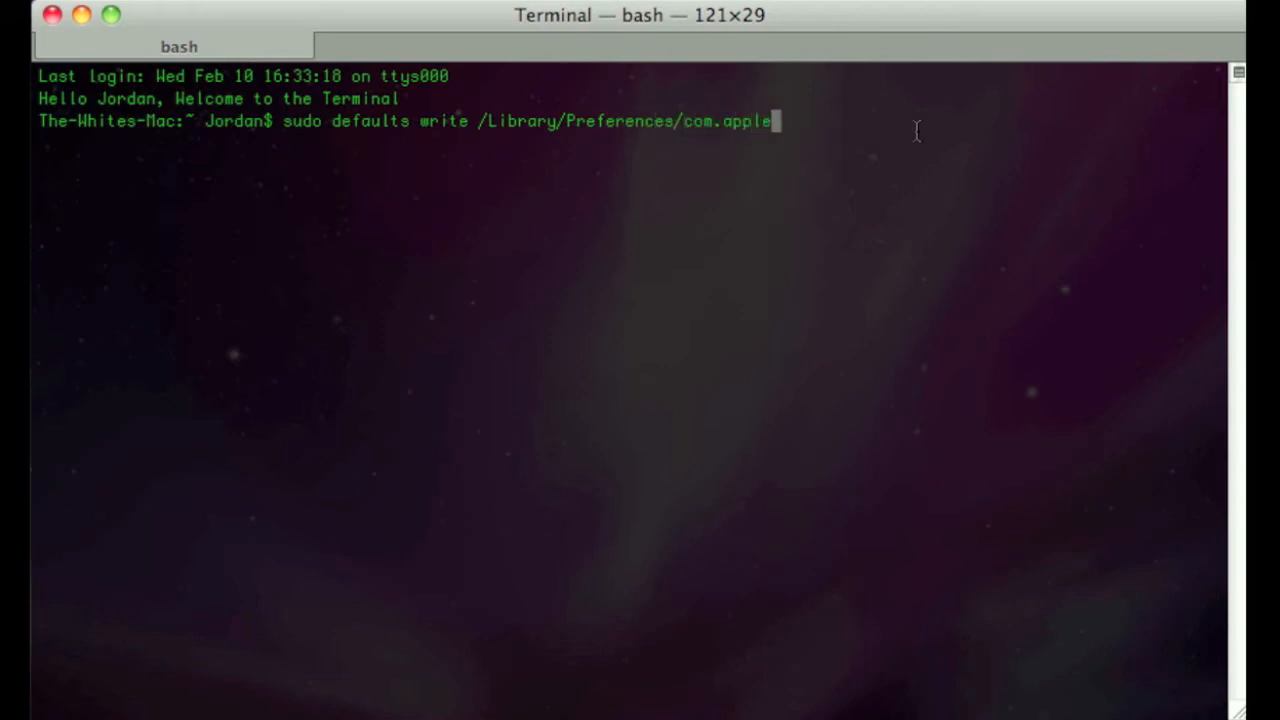
{"action": "type", "text": ".login"}
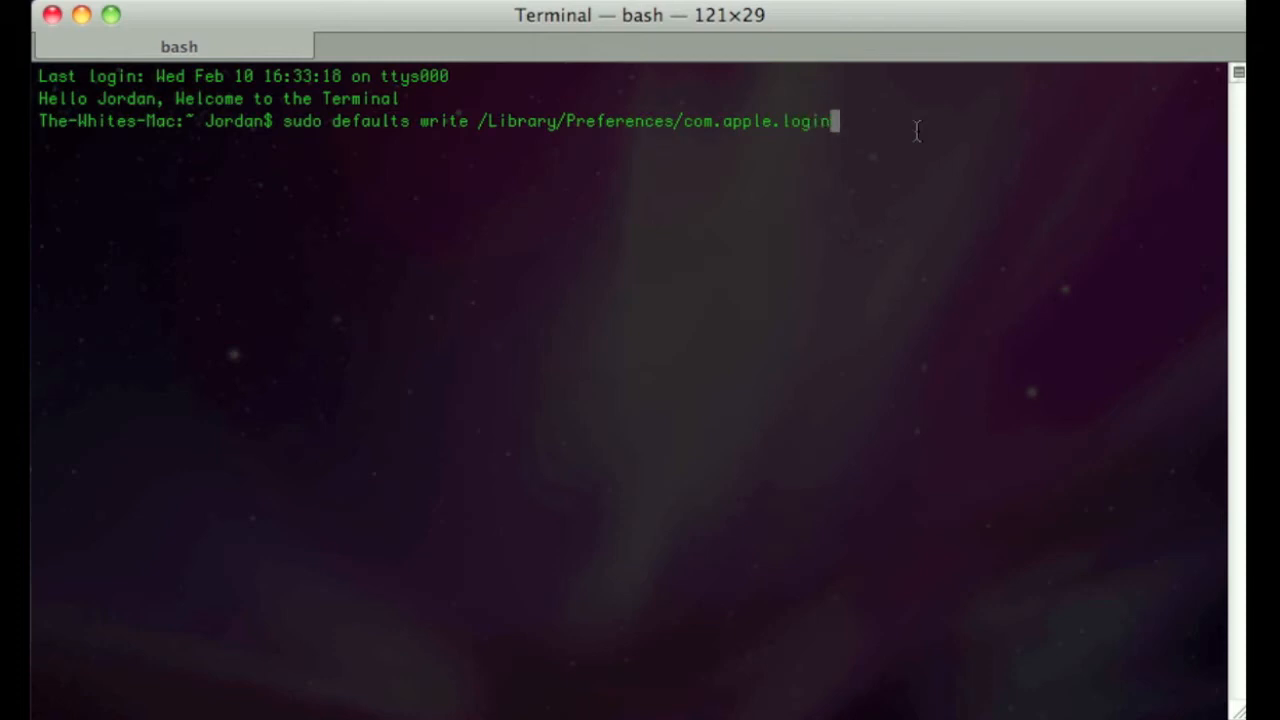
{"action": "type", "text": "window L"}
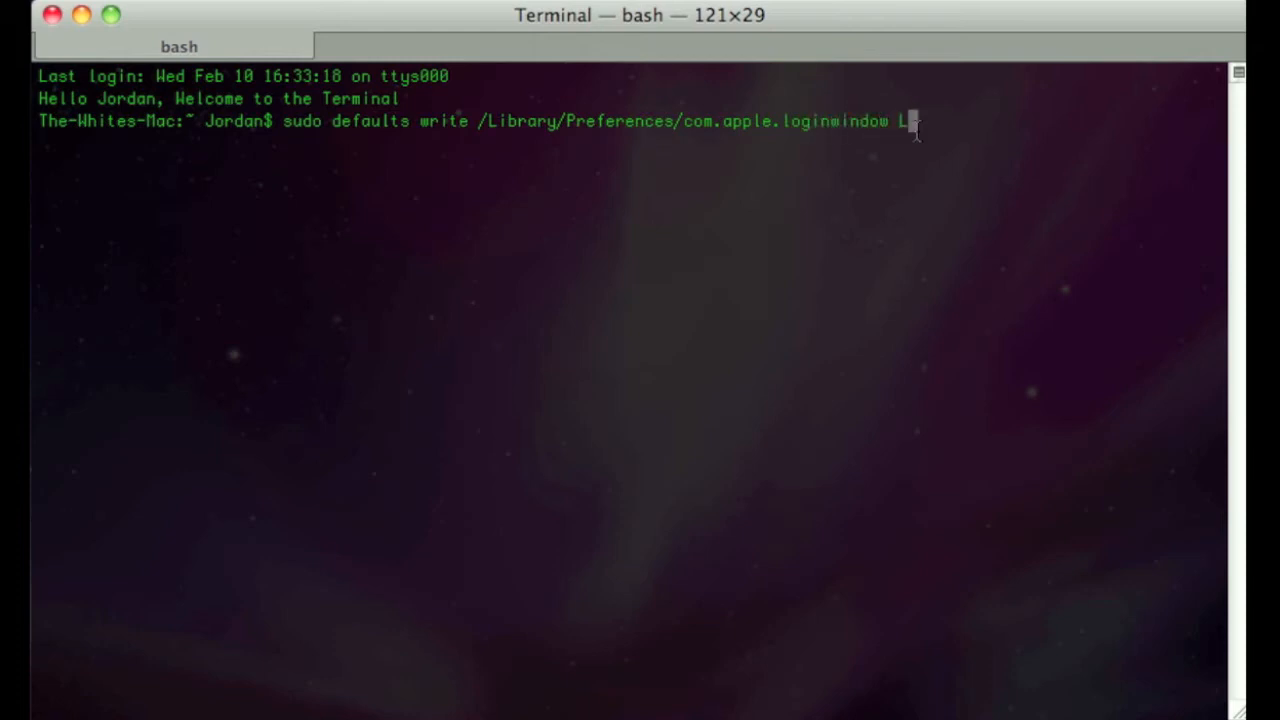
{"action": "type", "text": "oginwi"}
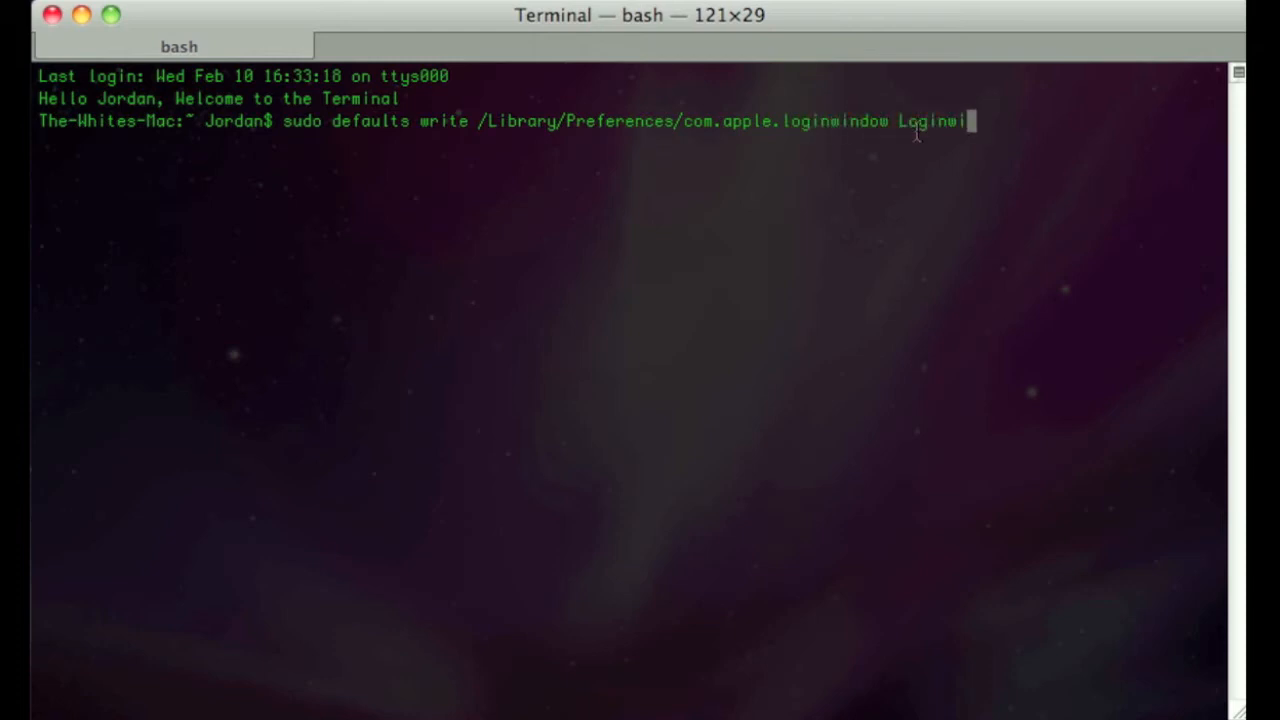
{"action": "type", "text": "ndowText \""}
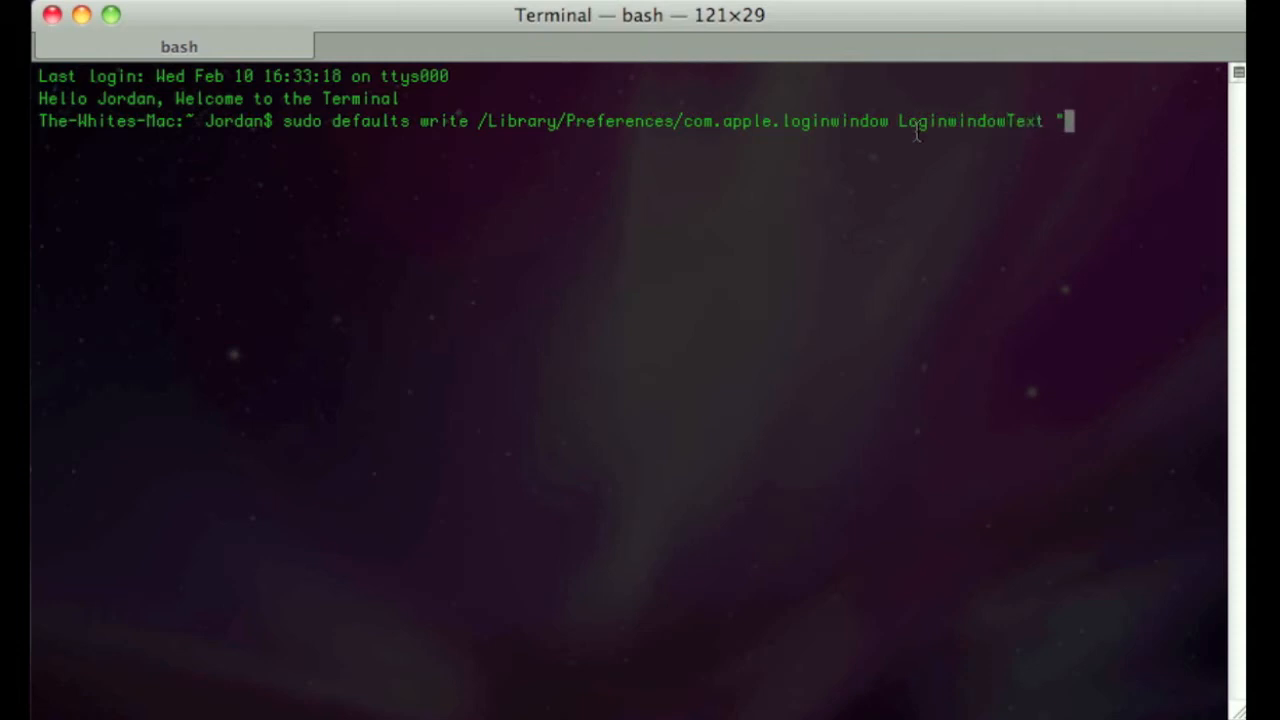
{"action": "type", "text": "Mac's are better than P"}
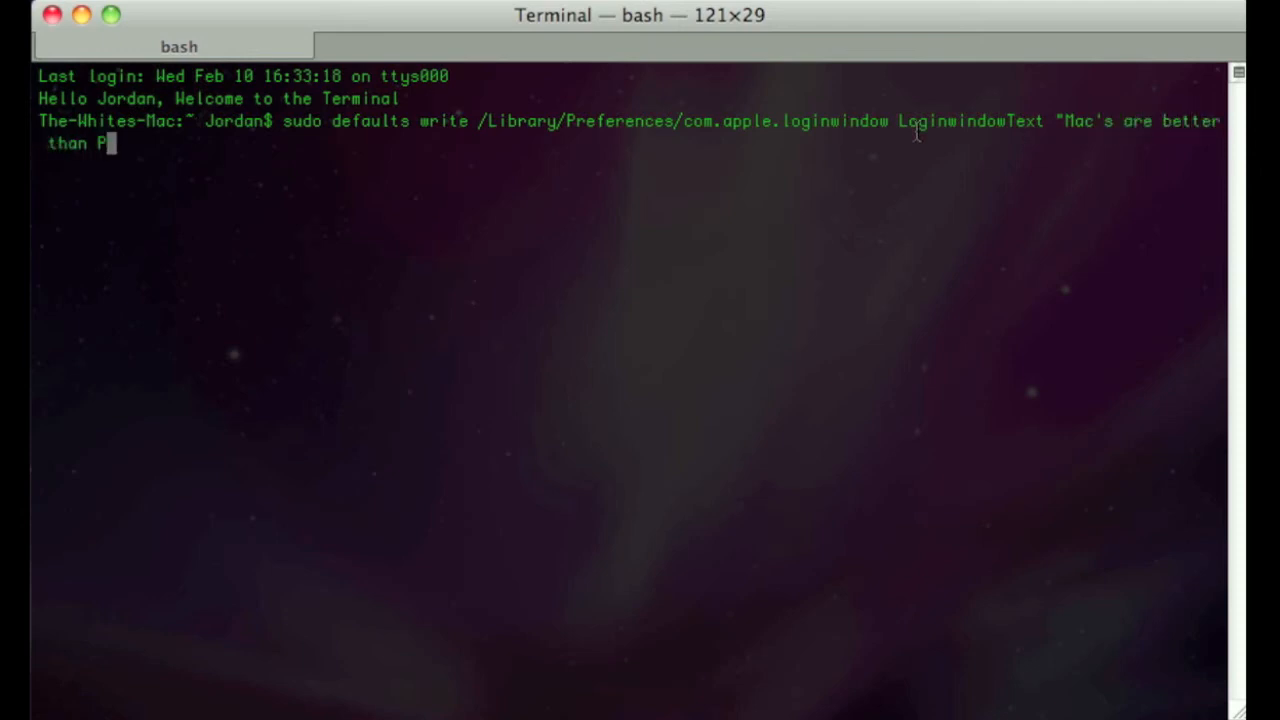
{"action": "type", "text": "C's"}
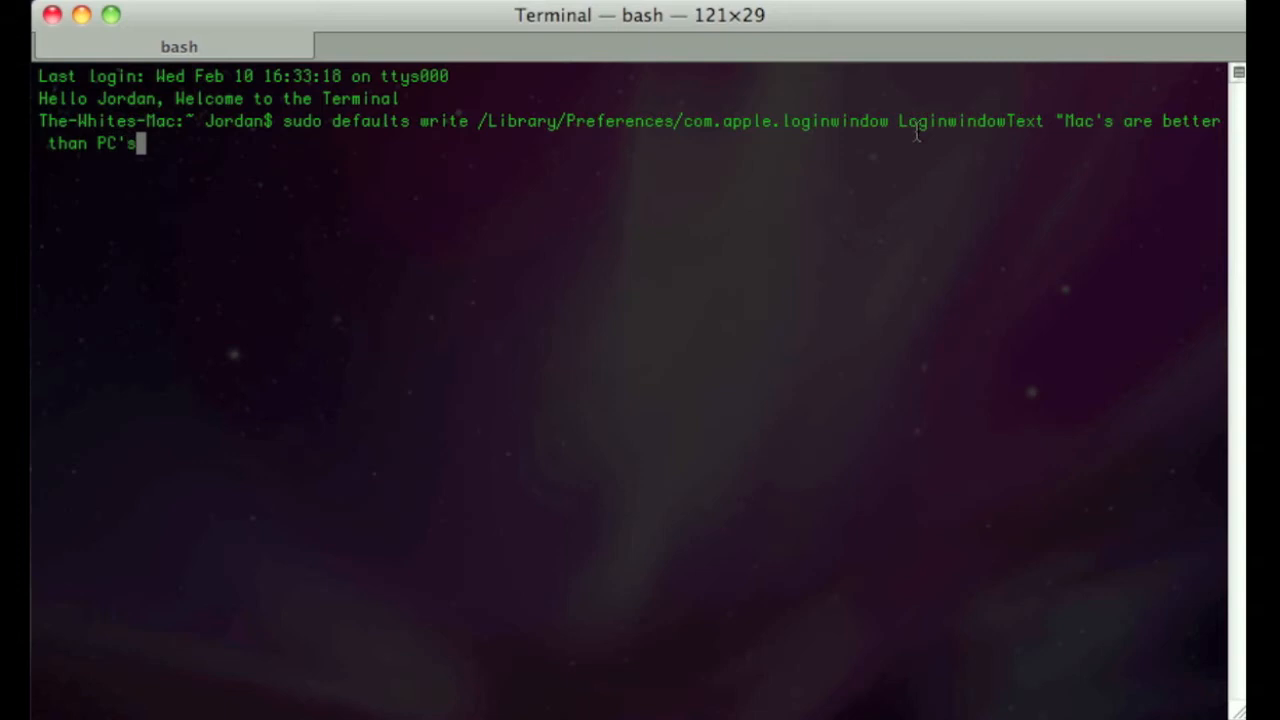
{"action": "type", "text": "\""}
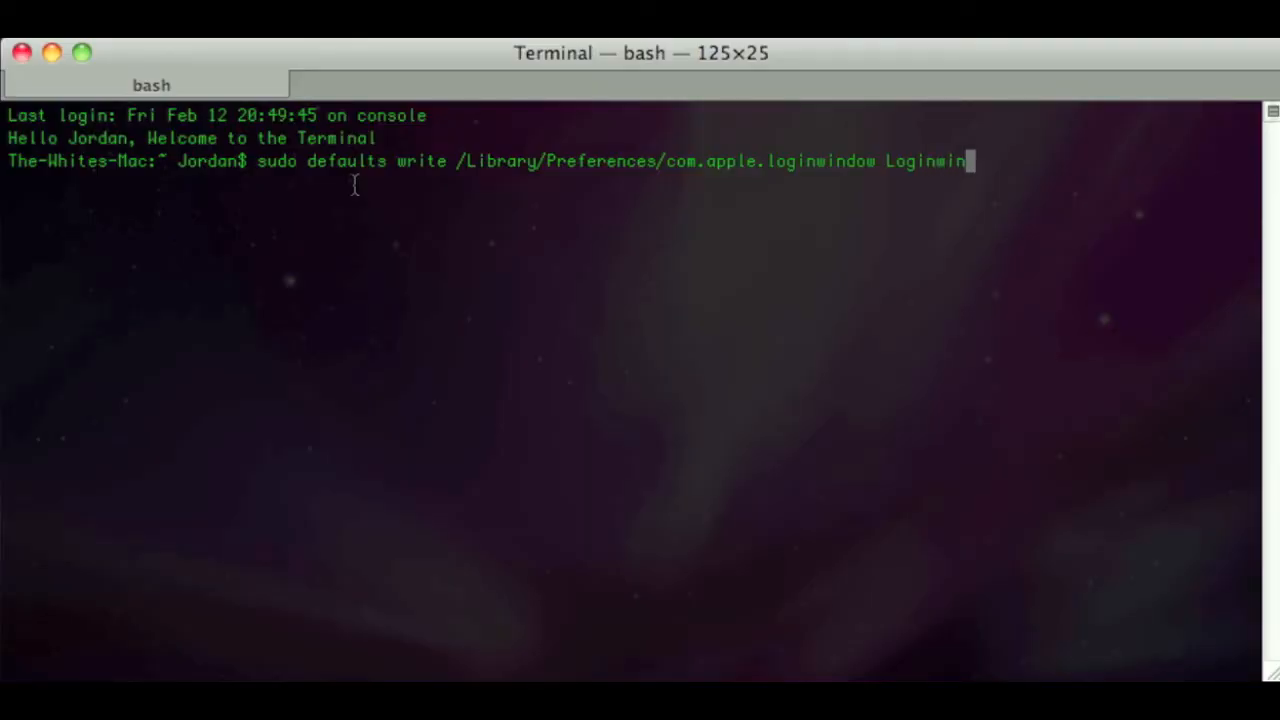
{"action": "type", "text": "dow \""}
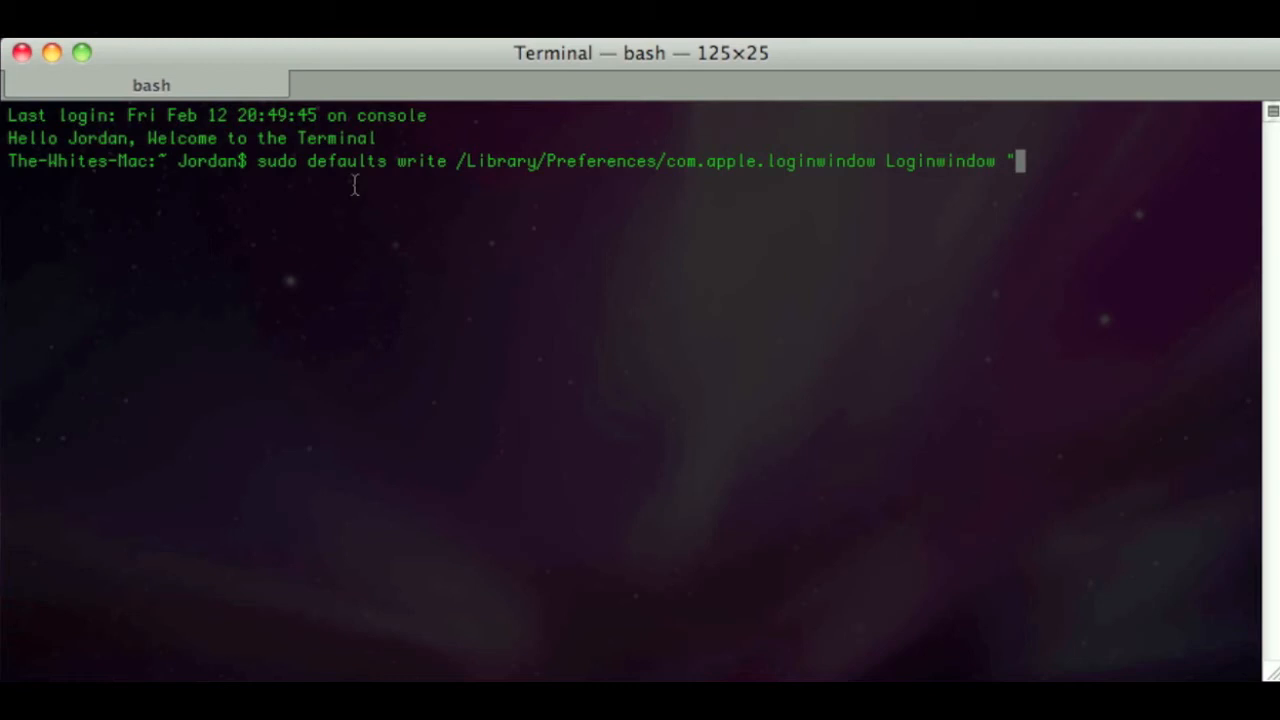